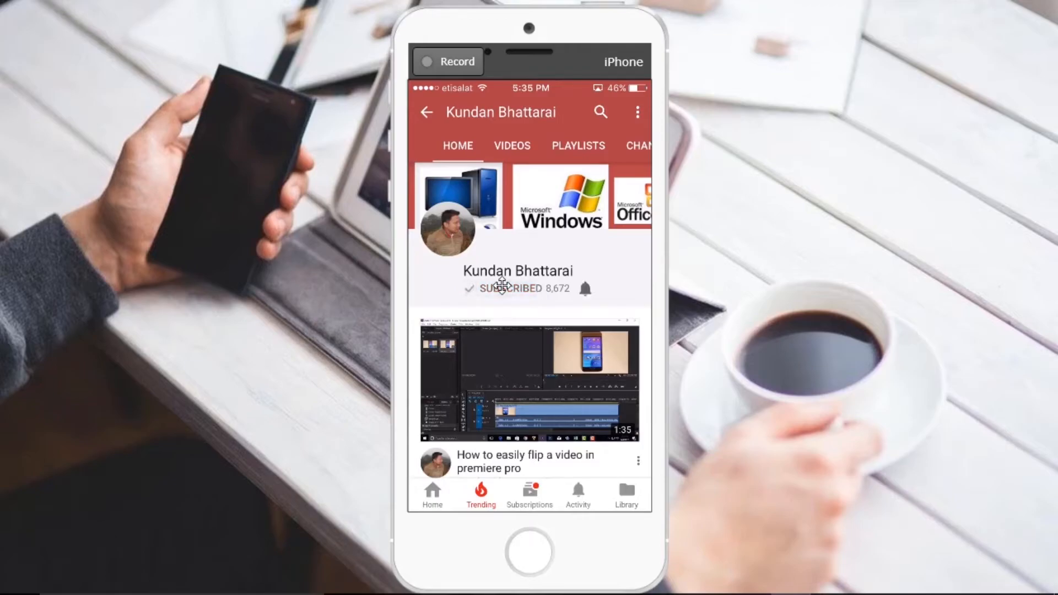
Subscribe to the YouTube channel and turn on its bell notifications.
left_click(584, 289)
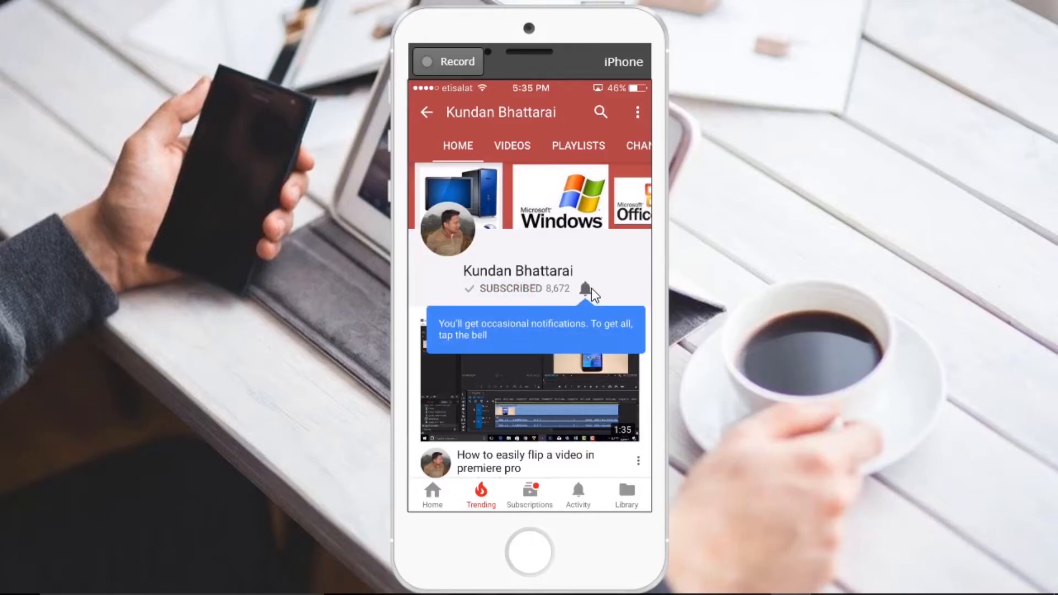
left_click(586, 288)
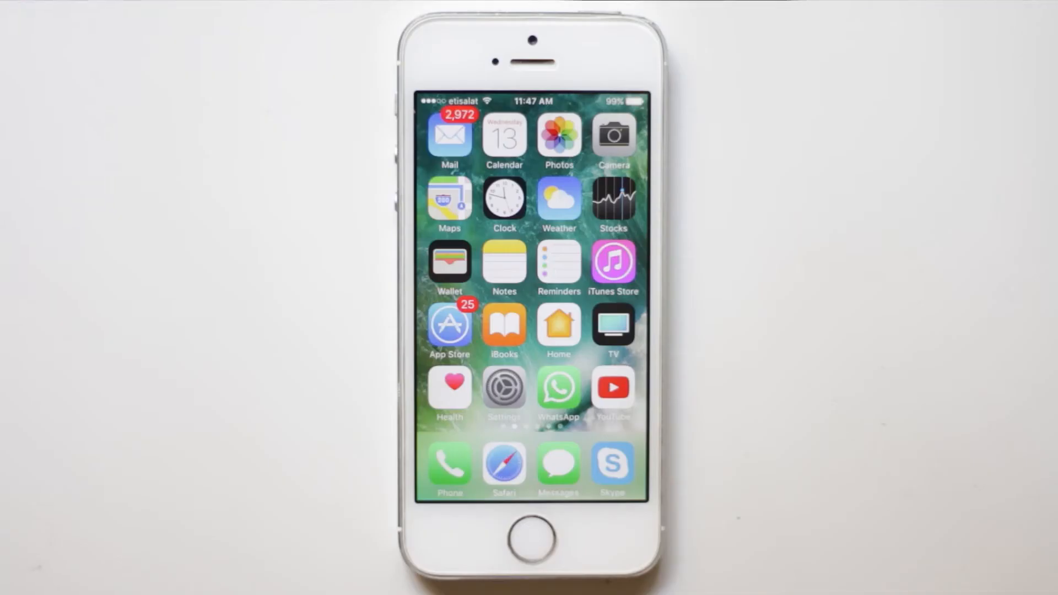
Open iOS Settings and scroll through the installed apps list.
left_click(503, 396)
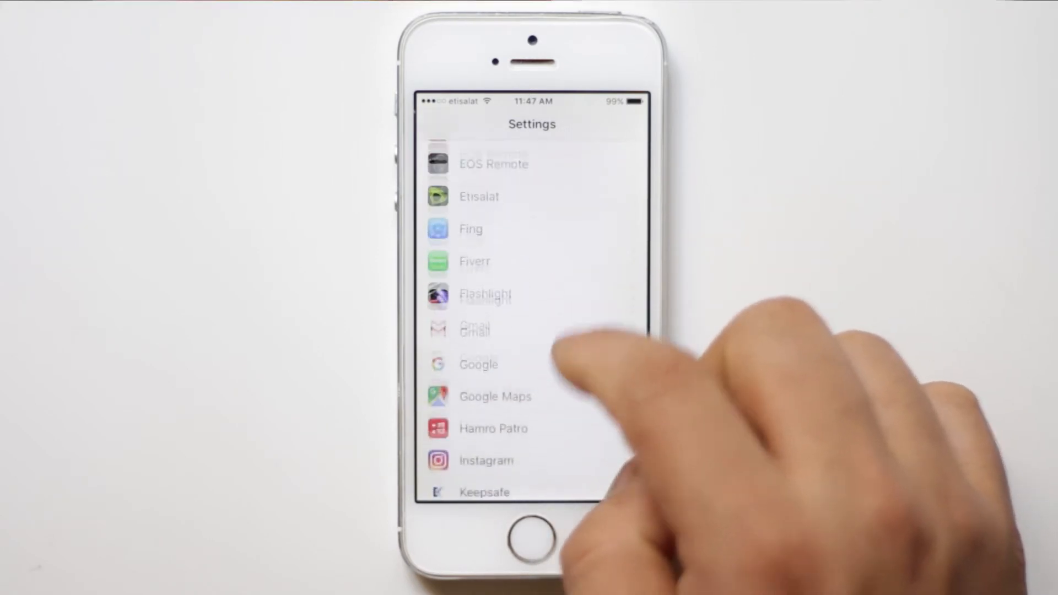
scroll("up", 3)
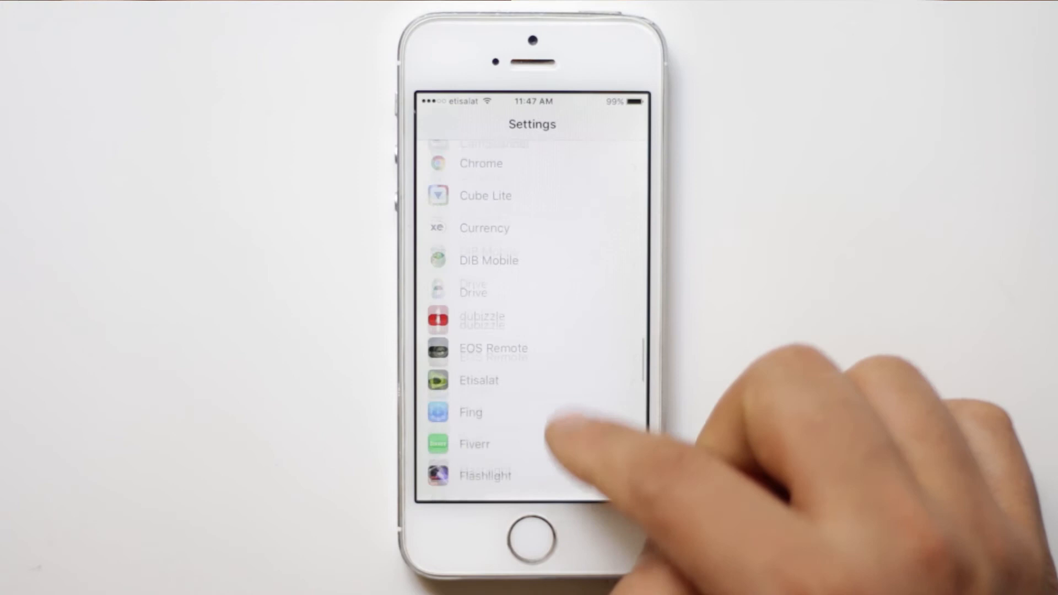
Go to Do Not Disturb and show the Allow Calls From options.
scroll("down", 3)
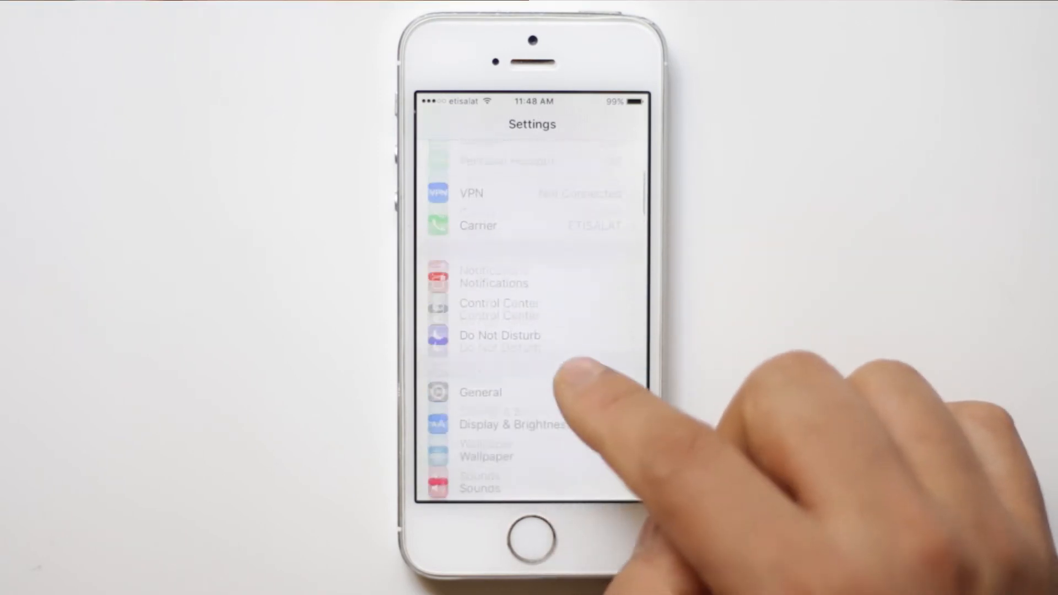
left_click(499, 341)
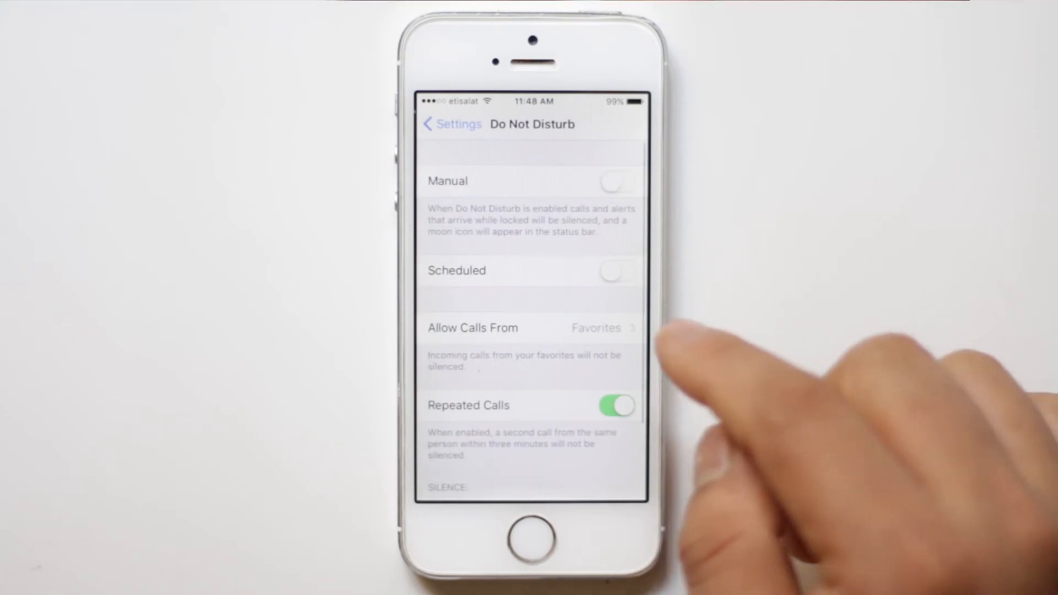
left_click(533, 328)
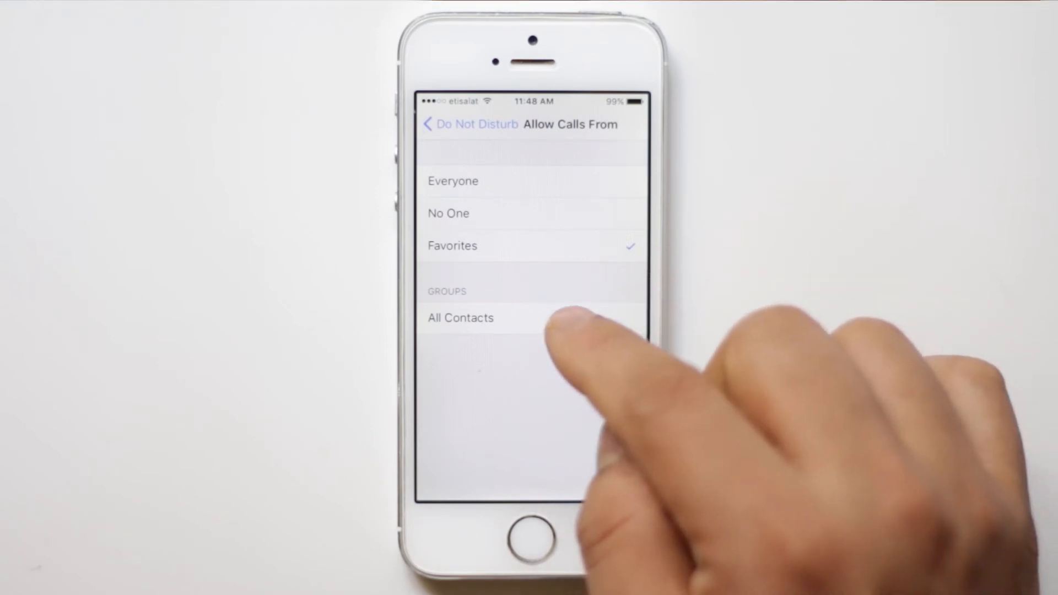
Change Allow Calls From from Favorites to Everyone, then bring up the app switcher.
left_click(452, 181)
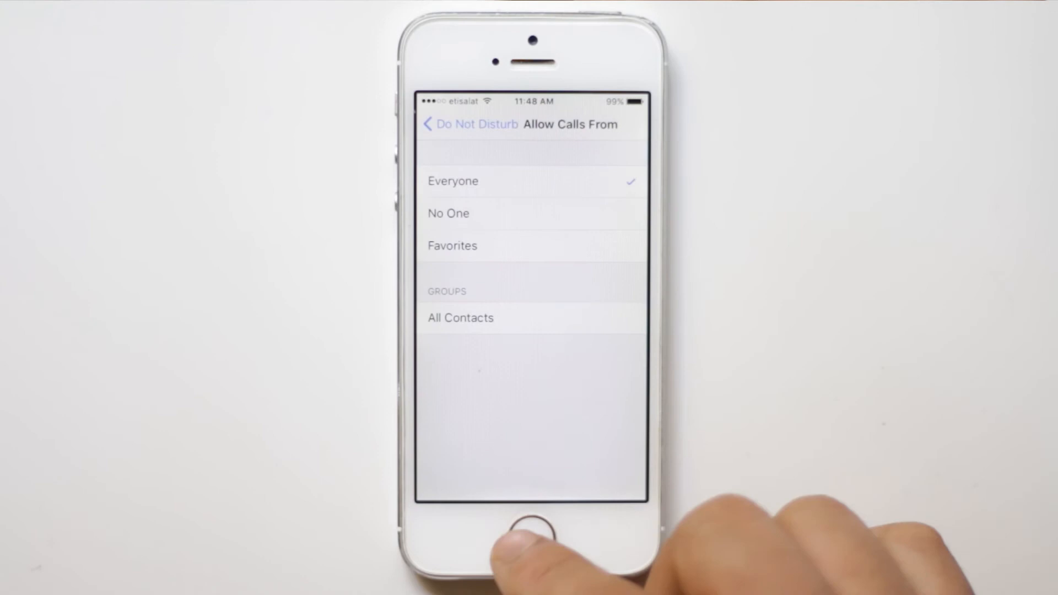
left_click(535, 534)
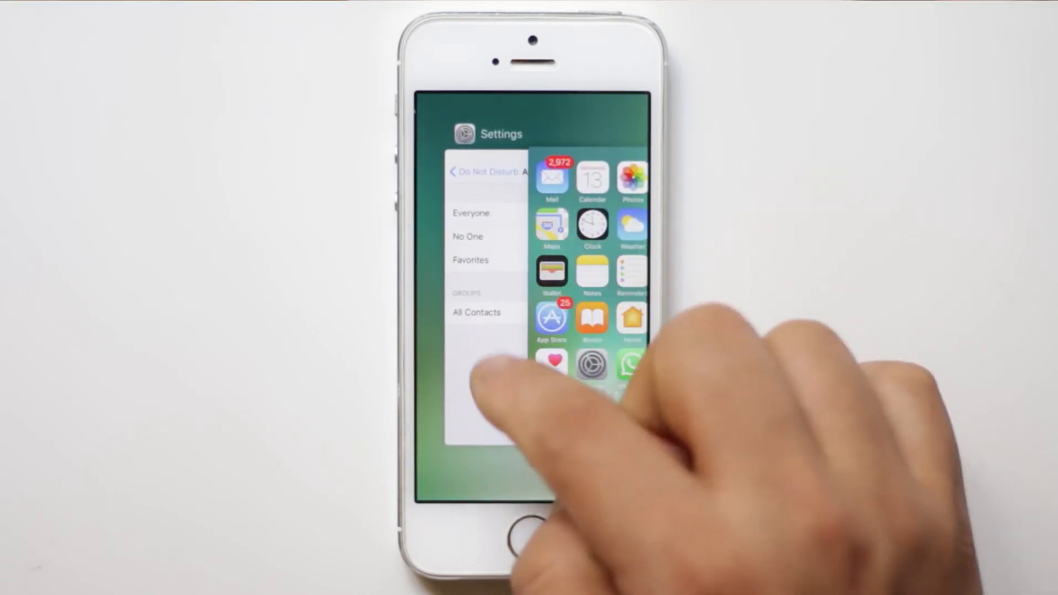